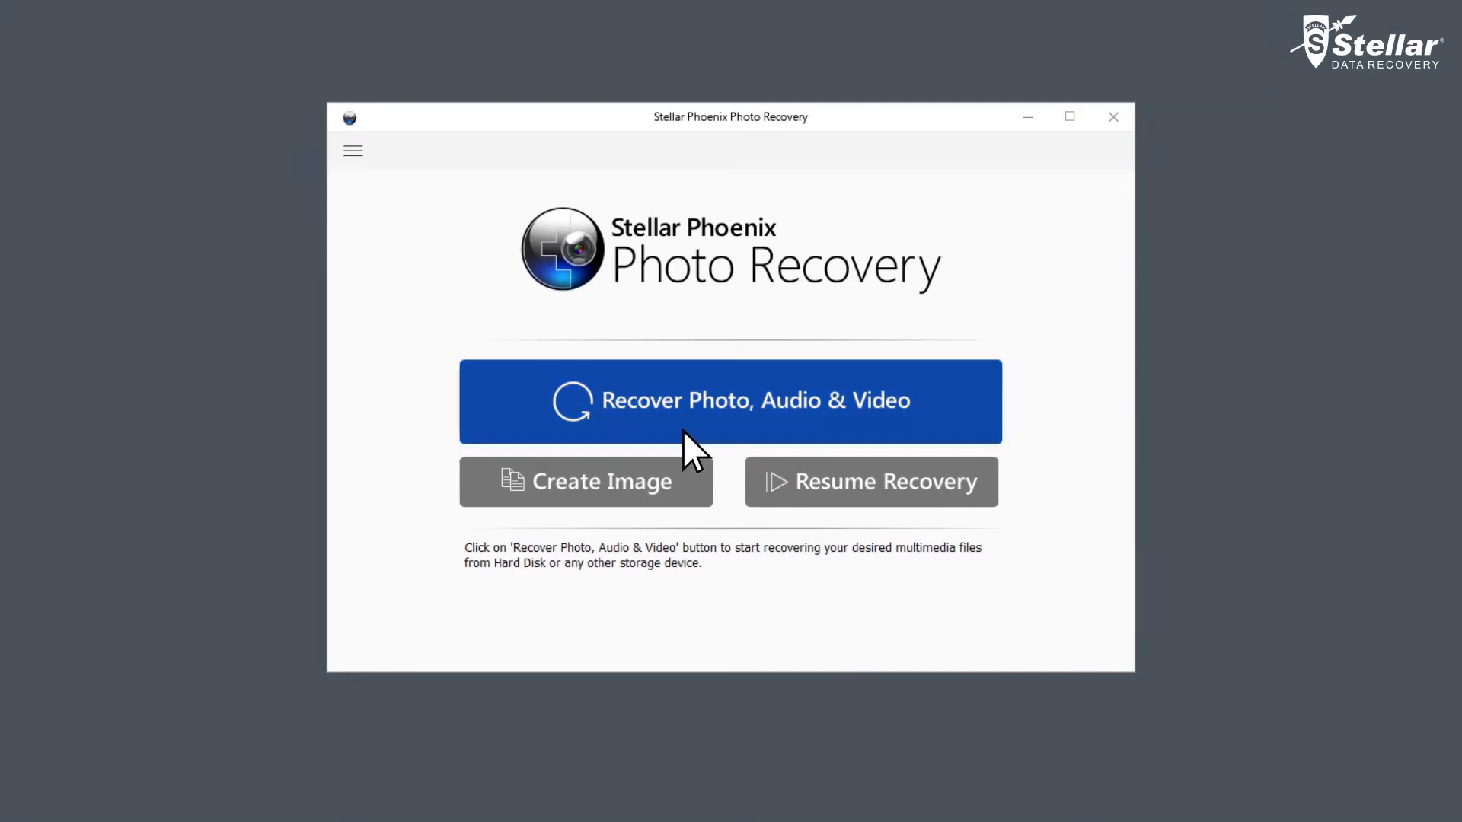
- Choose Recover Photo, Audio & Video to list the storage drives for scanning
{"action": "left_click", "coordinate": [730, 401]}
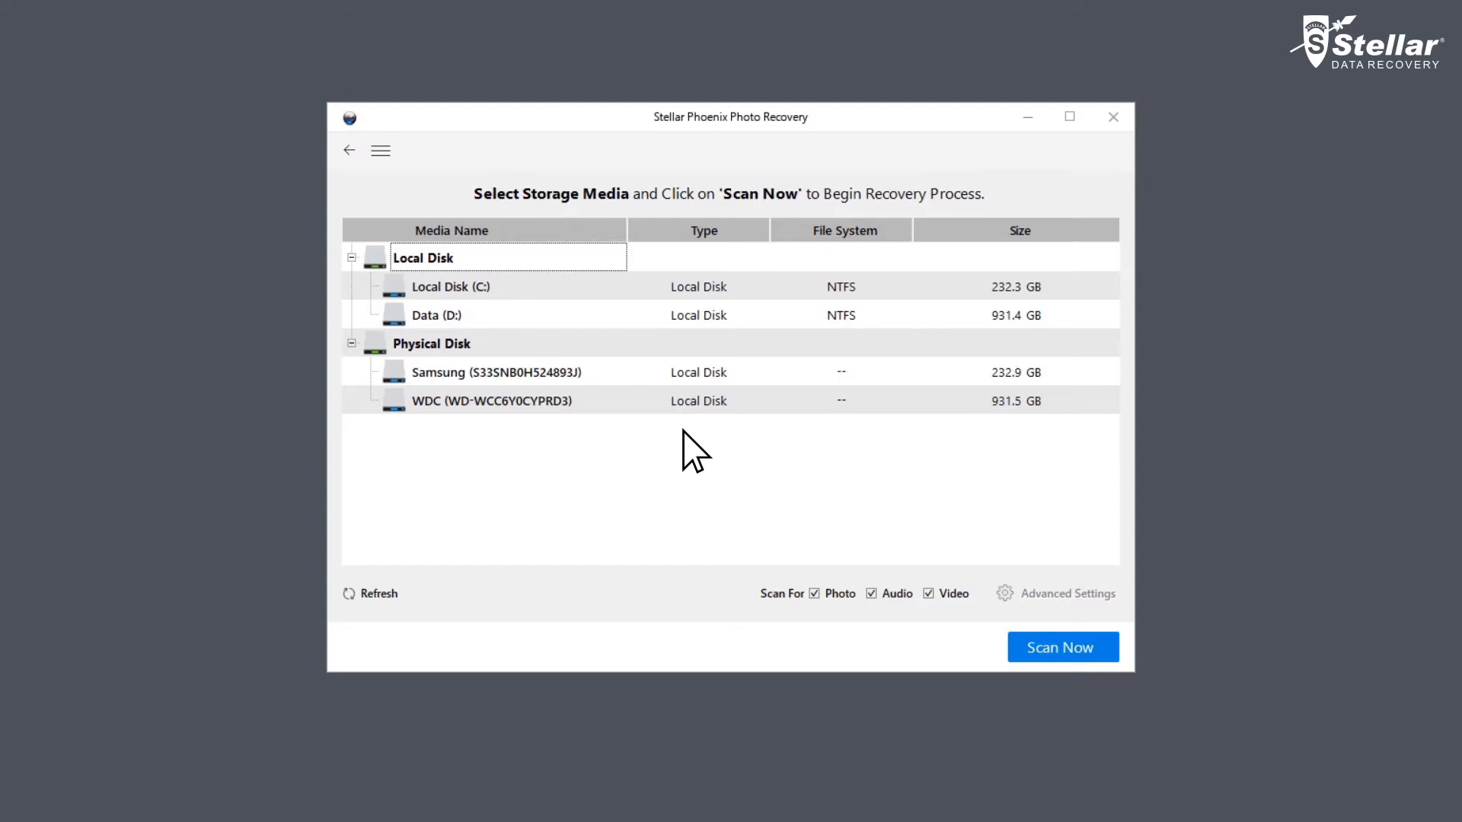
{"action": "mouse_move", "coordinate": [503, 307]}
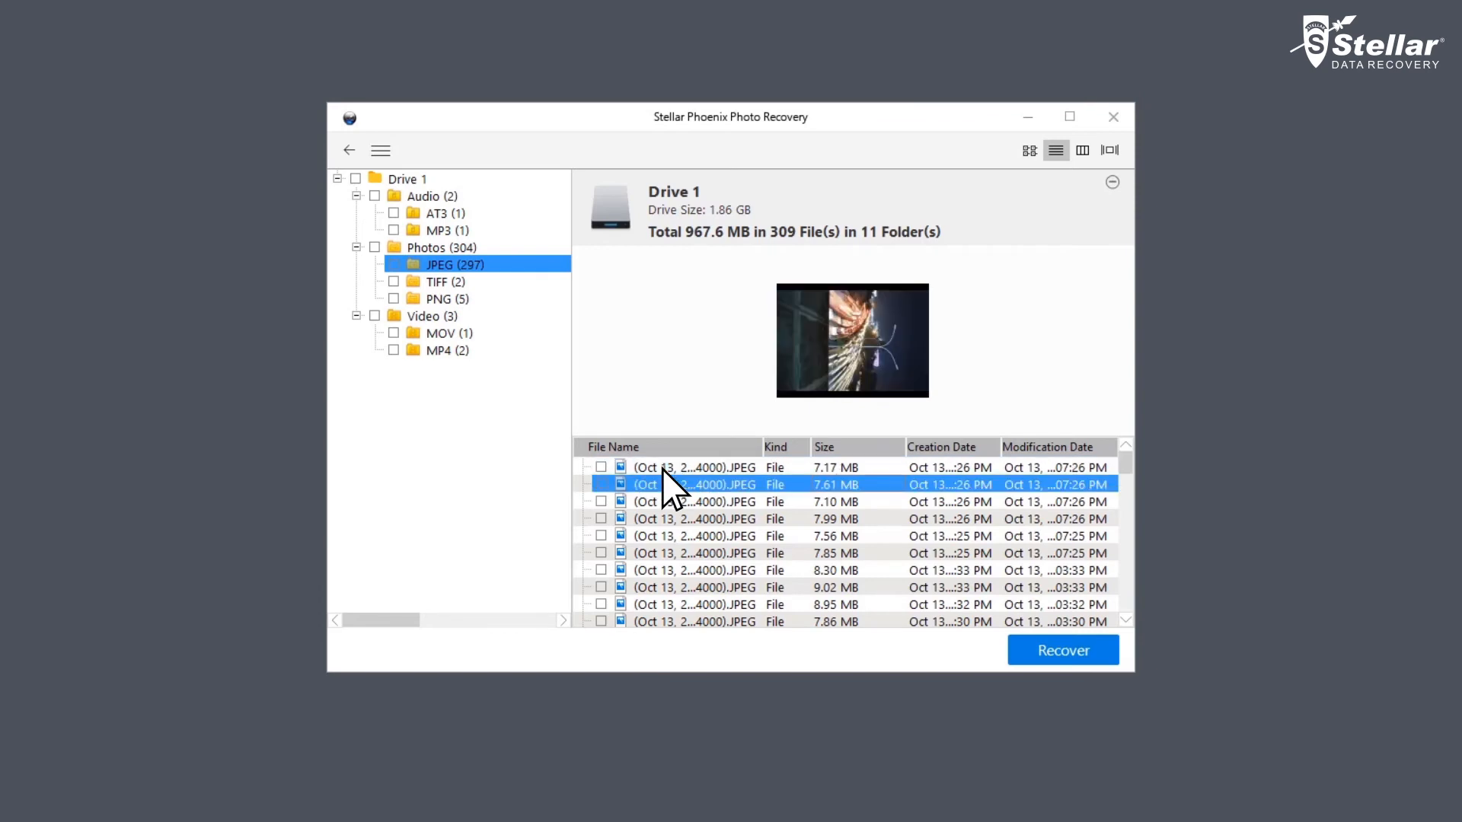
- Mark the 7.56 MB JPEG from Drive 1 and recover it to the Desktop
{"action": "left_click", "coordinate": [601, 536]}
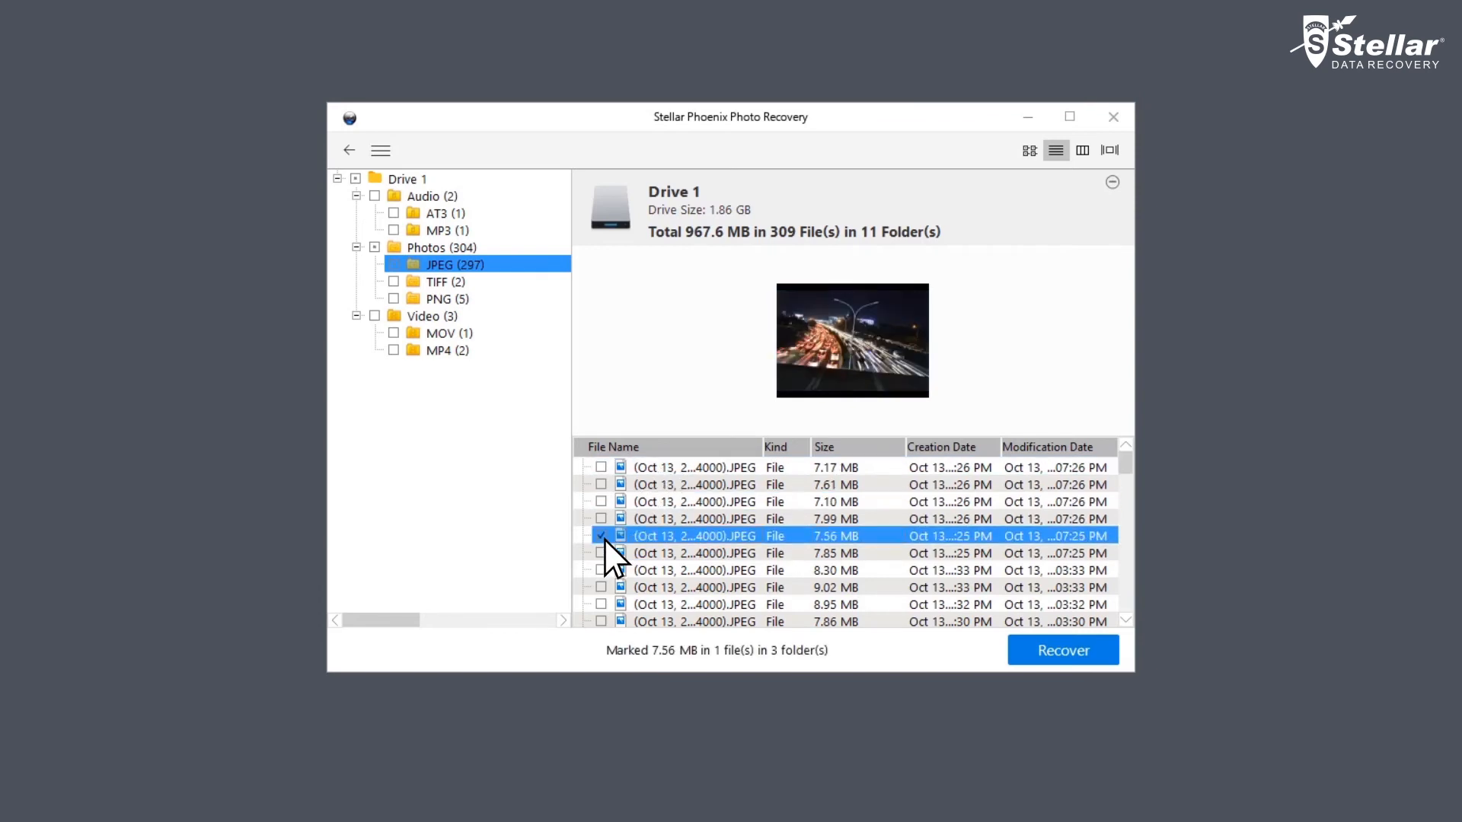
{"action": "left_click", "coordinate": [1060, 649]}
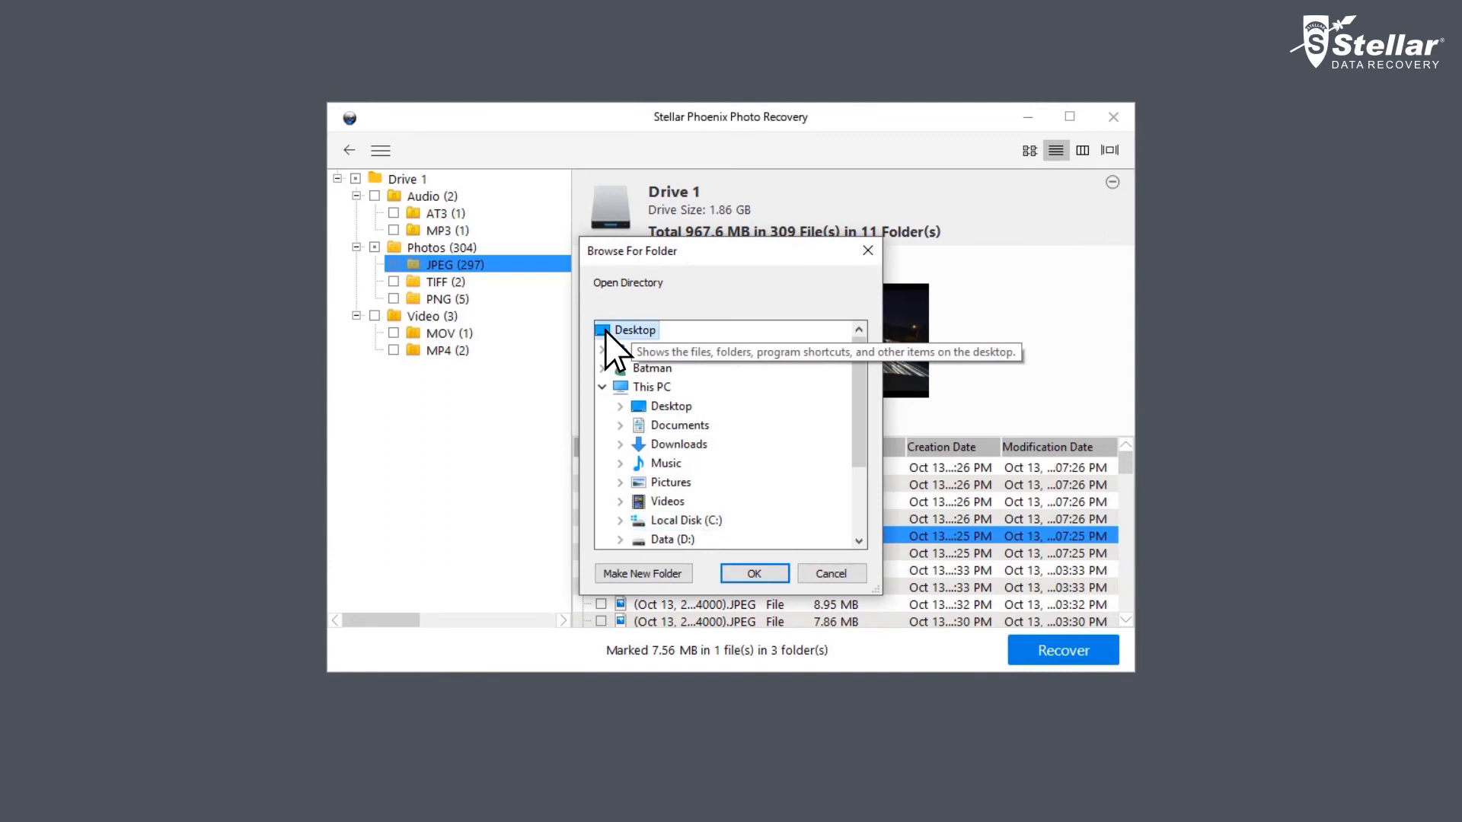
{"action": "left_click", "coordinate": [753, 572]}
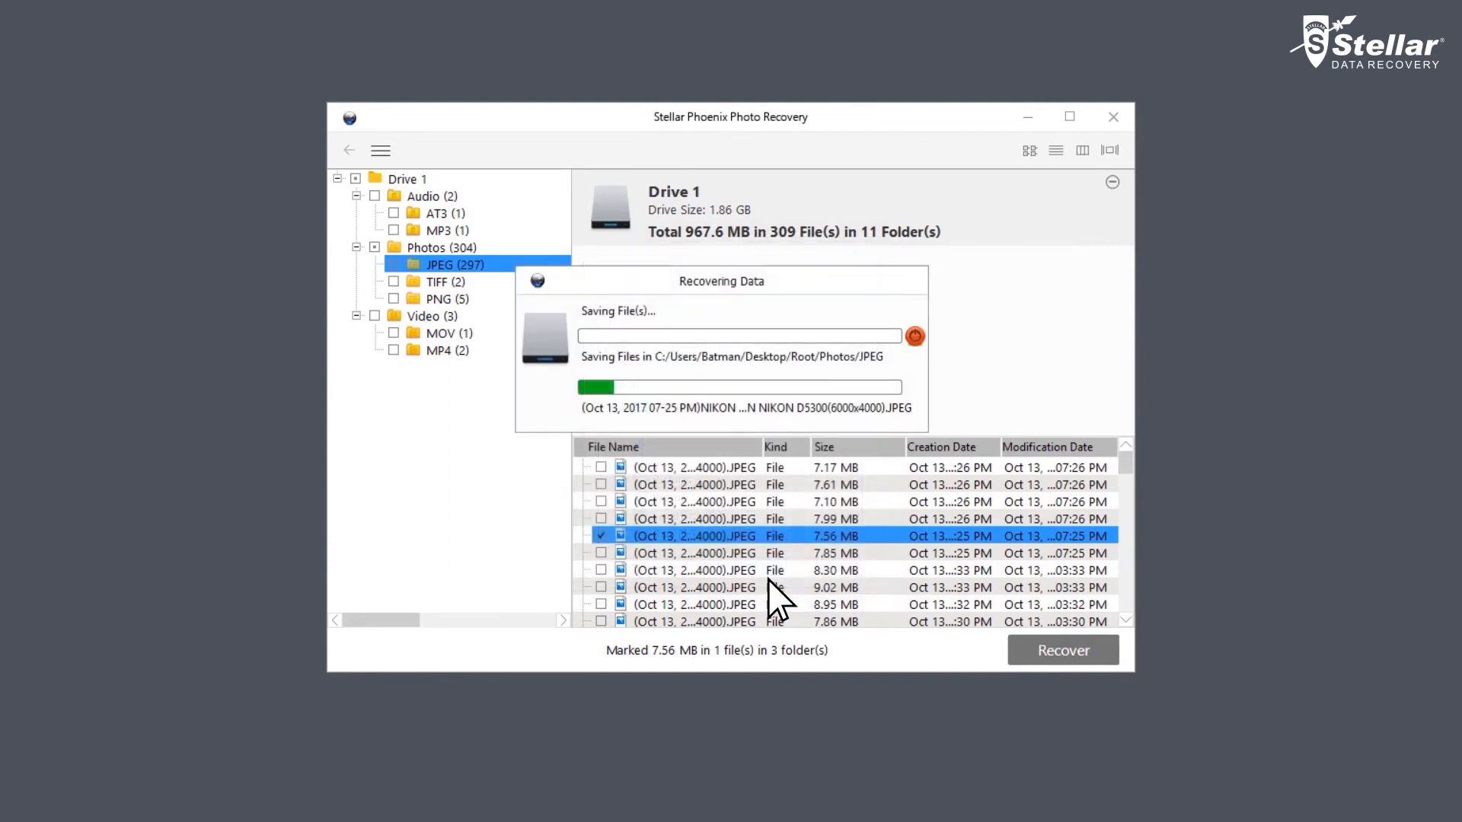